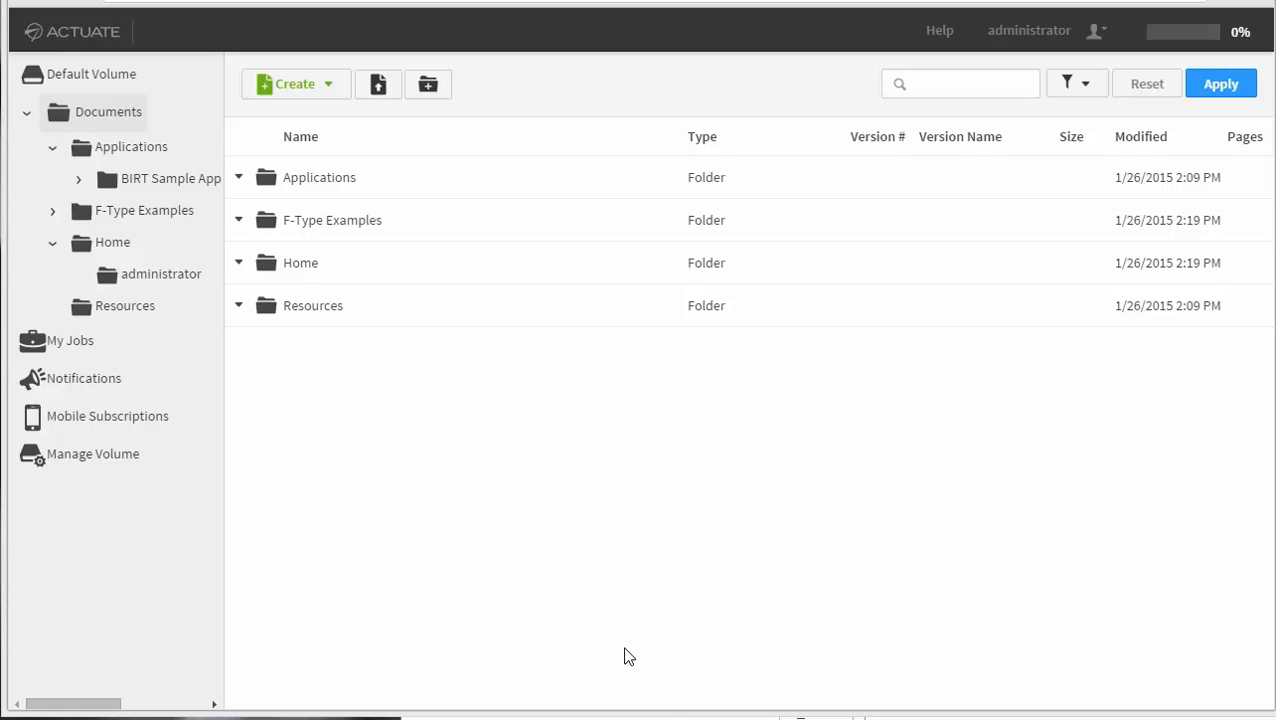
{"action": "mouse_move", "coordinate": [959, 486]}
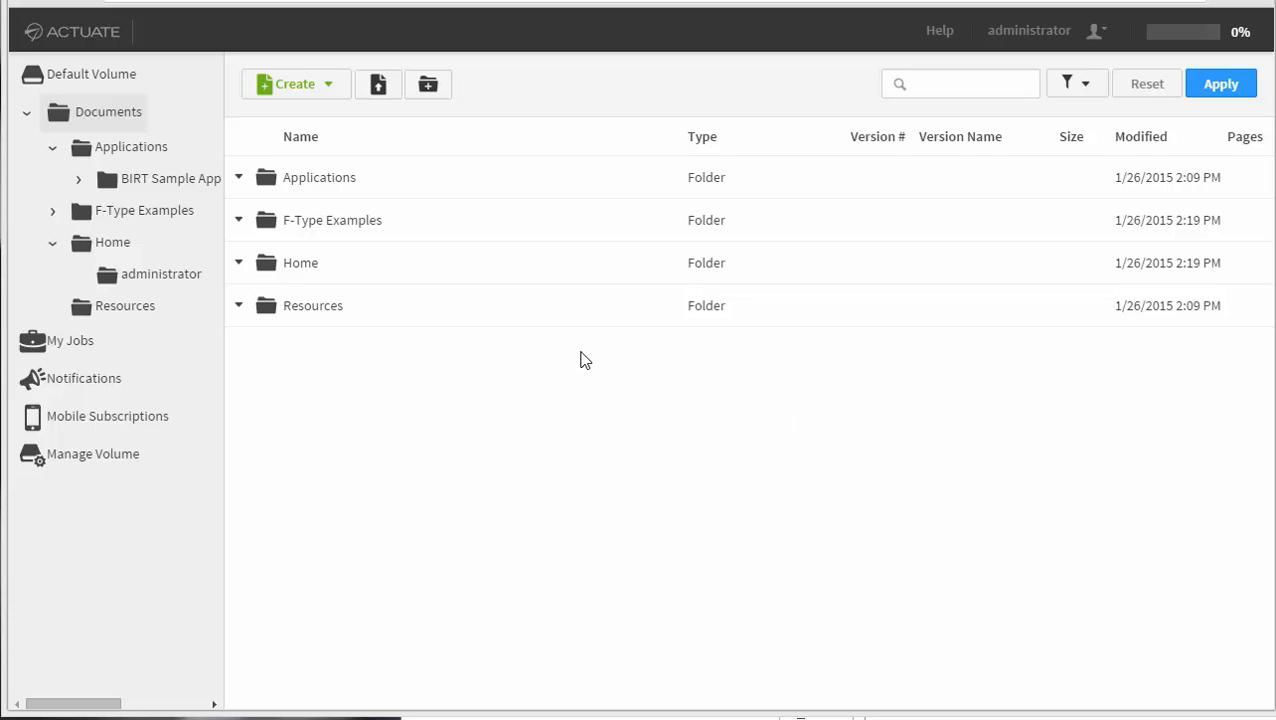
{"action": "mouse_move", "coordinate": [268, 551]}
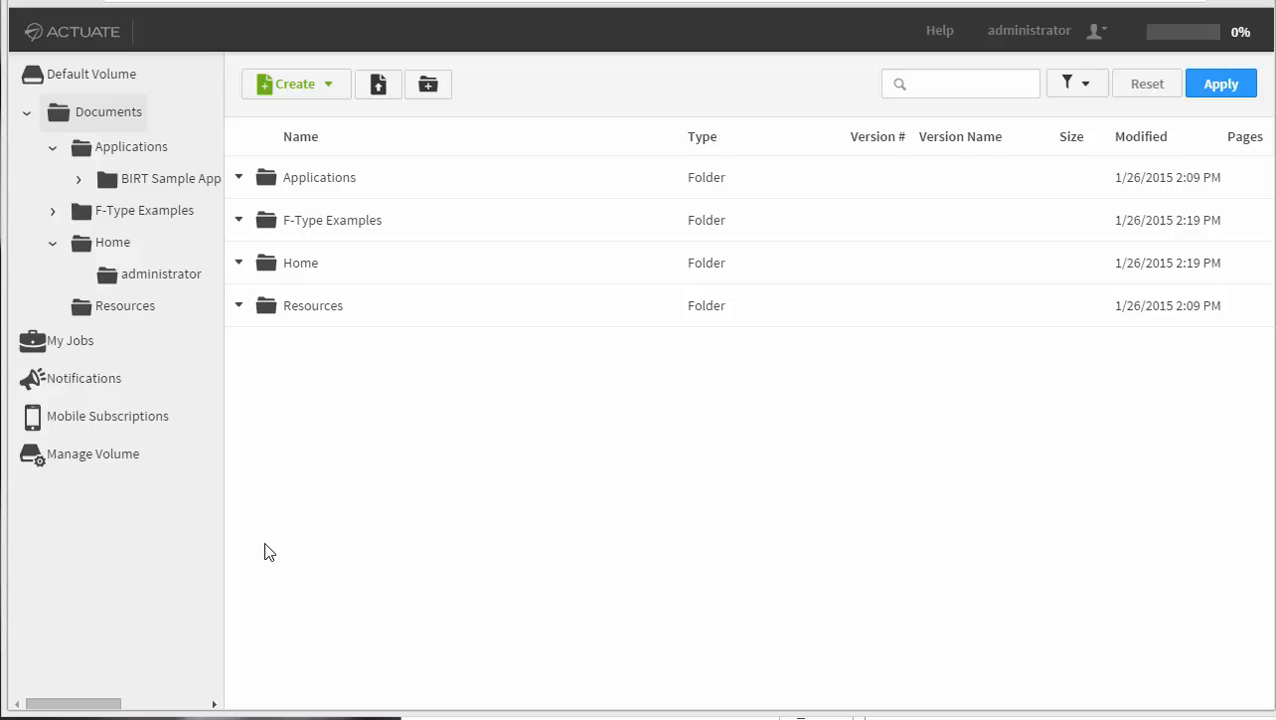
{"action": "mouse_move", "coordinate": [265, 553]}
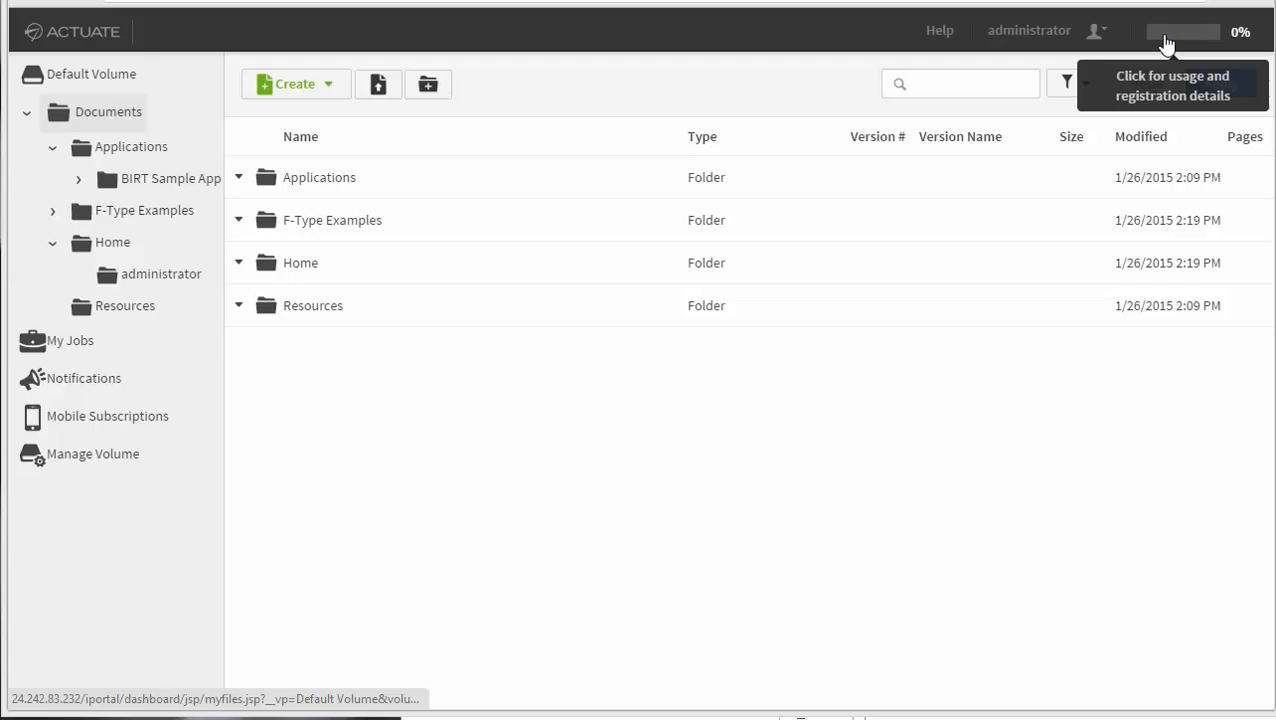
Step: Open the Usage and Registration dialog from the usage meter, showing 0.01 of 50 MB used
{"action": "left_click", "coordinate": [1183, 31]}
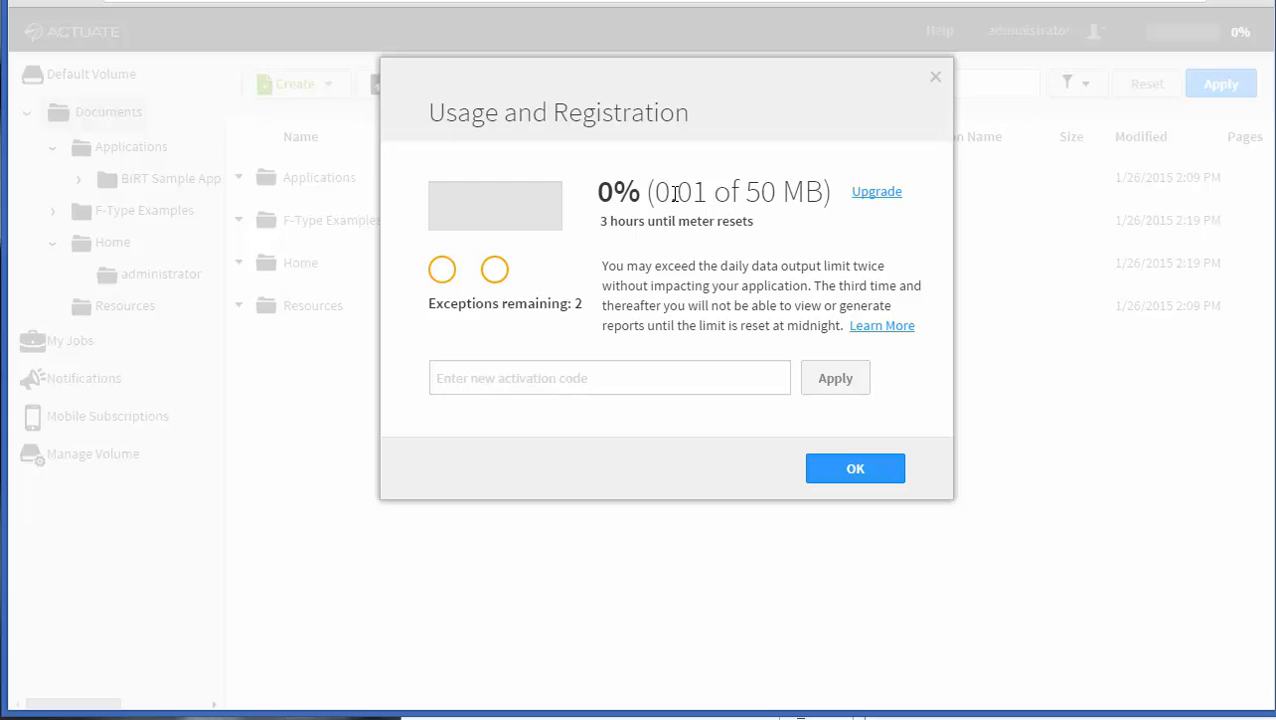
{"action": "mouse_move", "coordinate": [785, 191]}
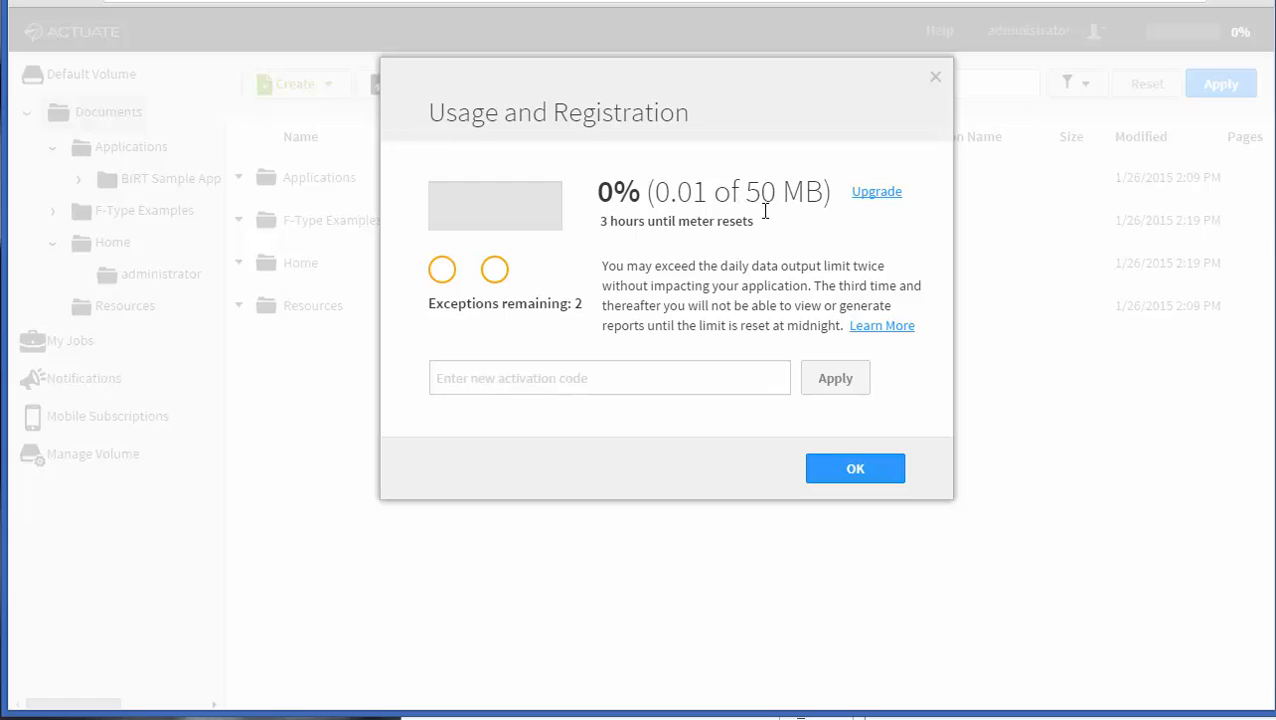
{"action": "mouse_move", "coordinate": [703, 192]}
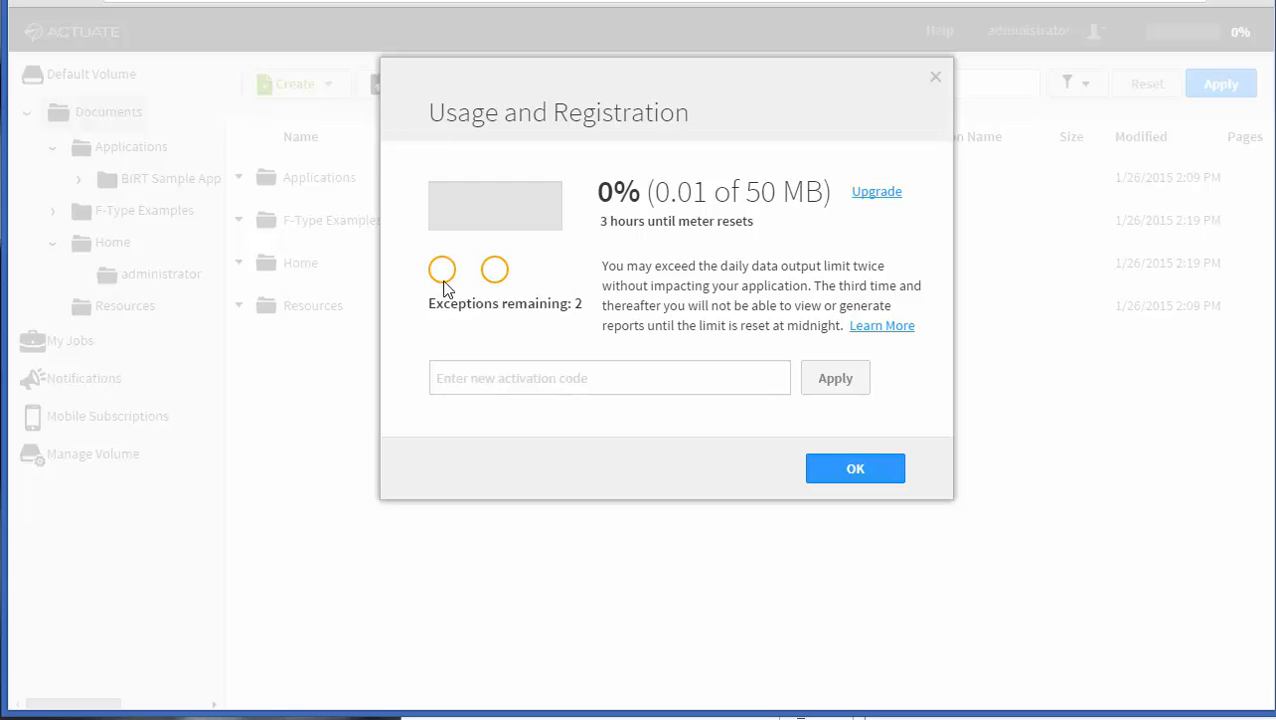
{"action": "mouse_move", "coordinate": [505, 278]}
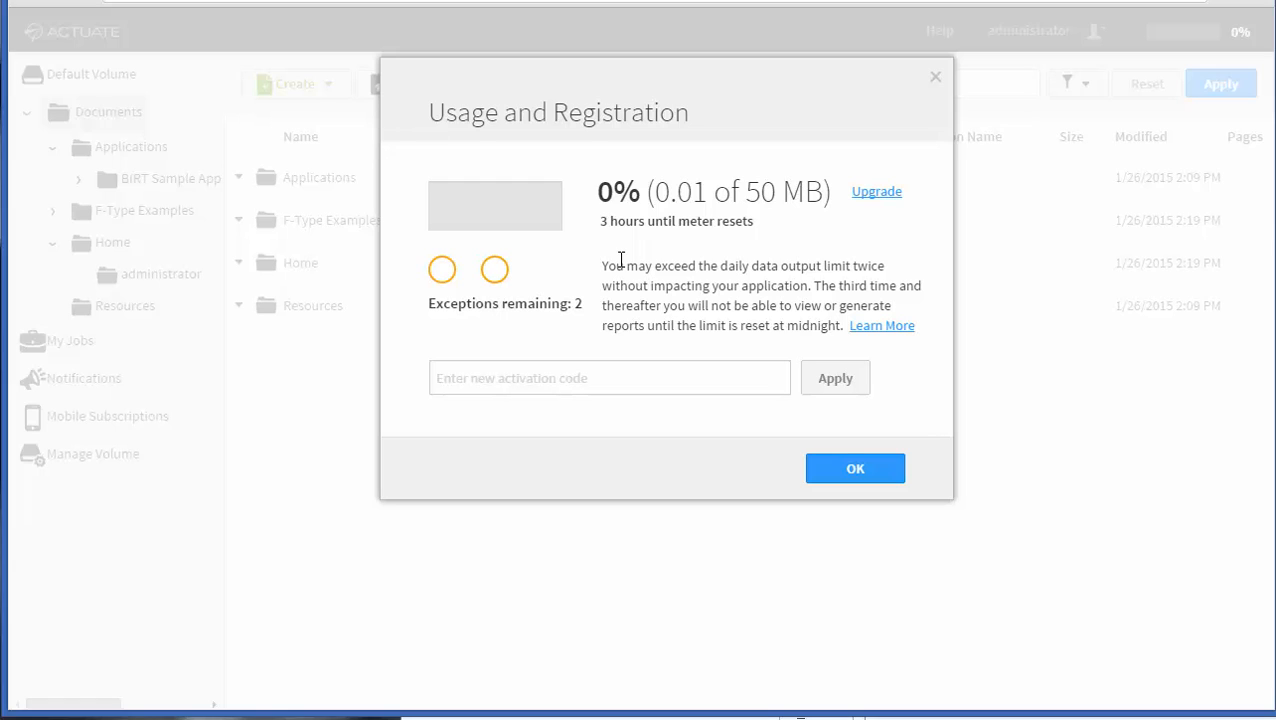
{"action": "mouse_move", "coordinate": [920, 130]}
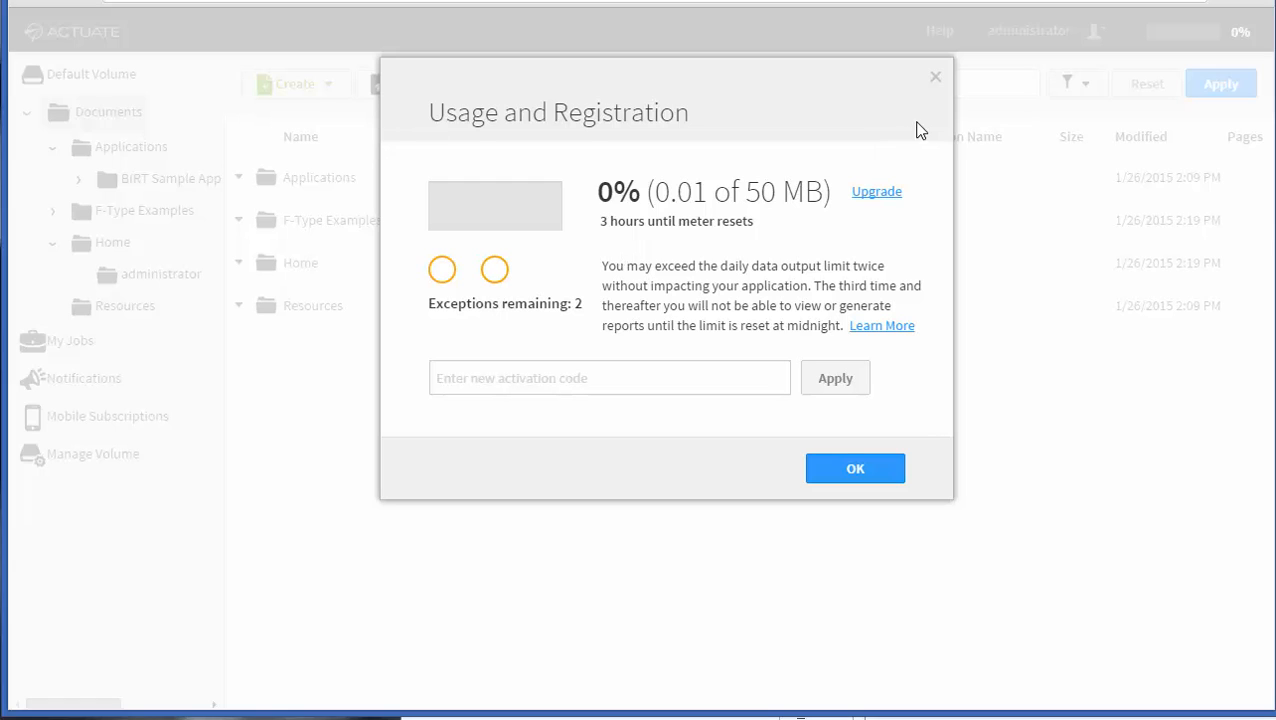
Step: Close the usage details and open the BIRT Sample App folder
{"action": "left_click", "coordinate": [855, 468]}
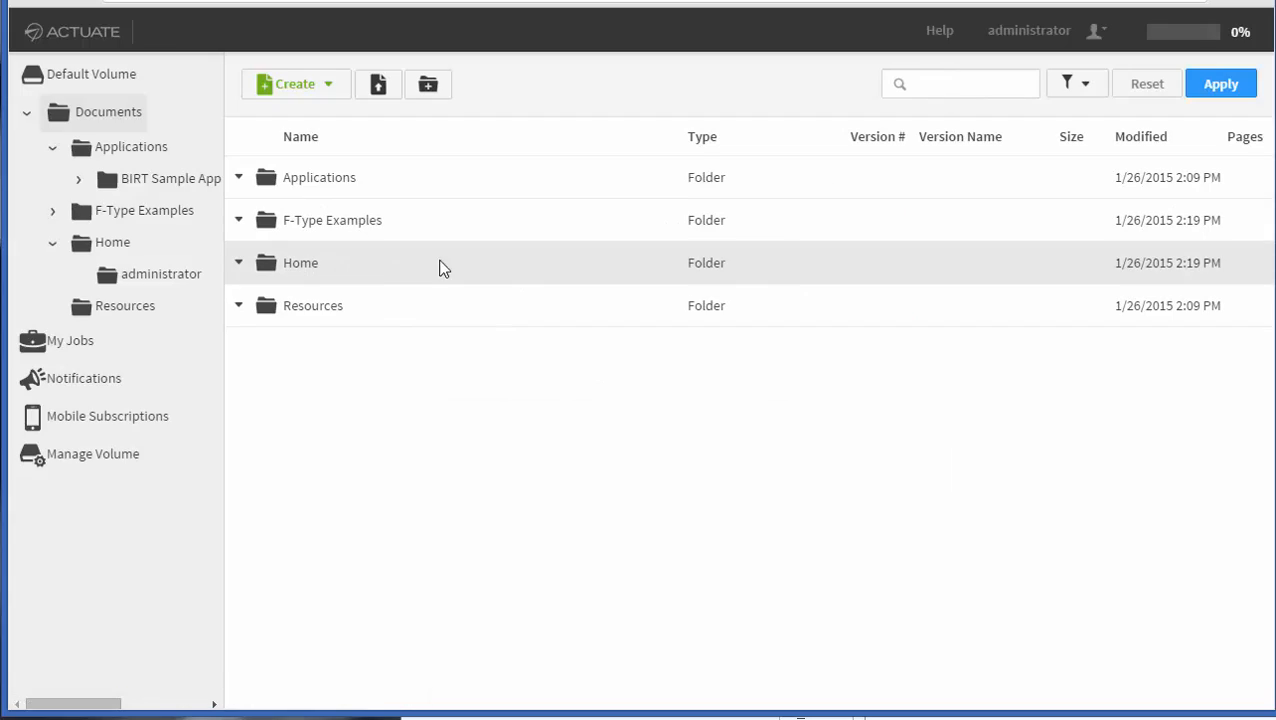
{"action": "left_click", "coordinate": [170, 178]}
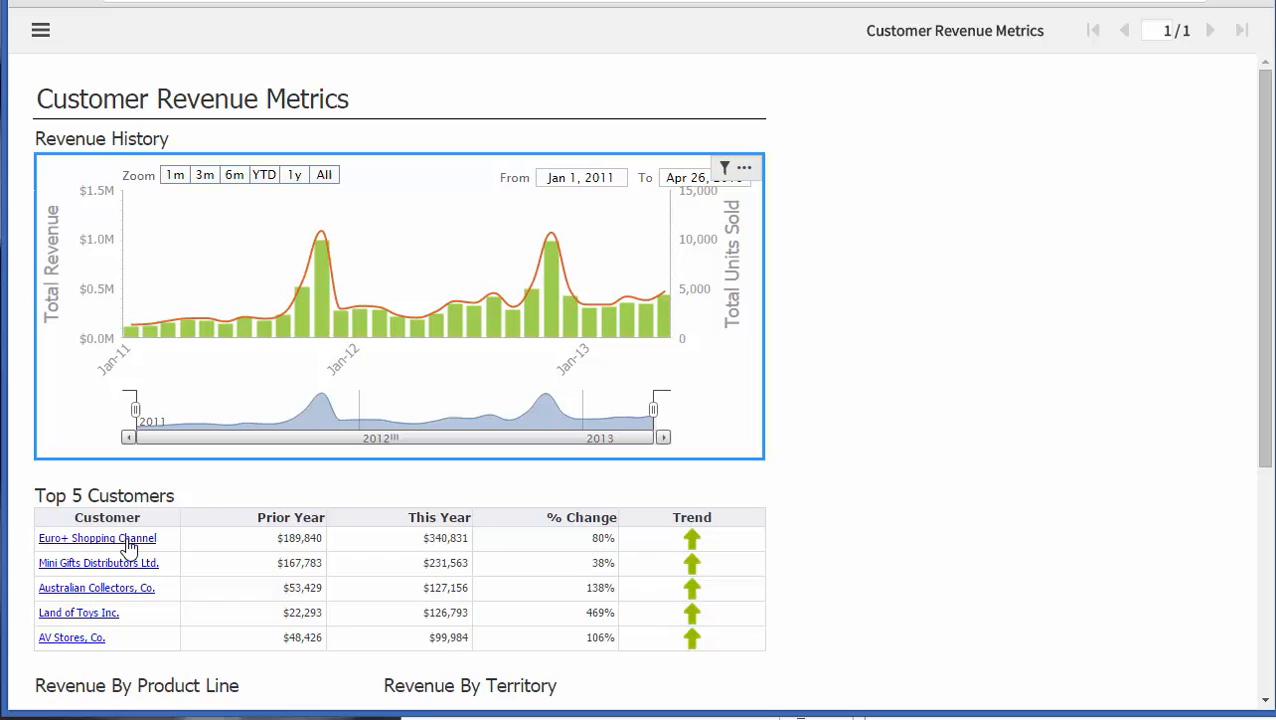
{"action": "left_click", "coordinate": [97, 538]}
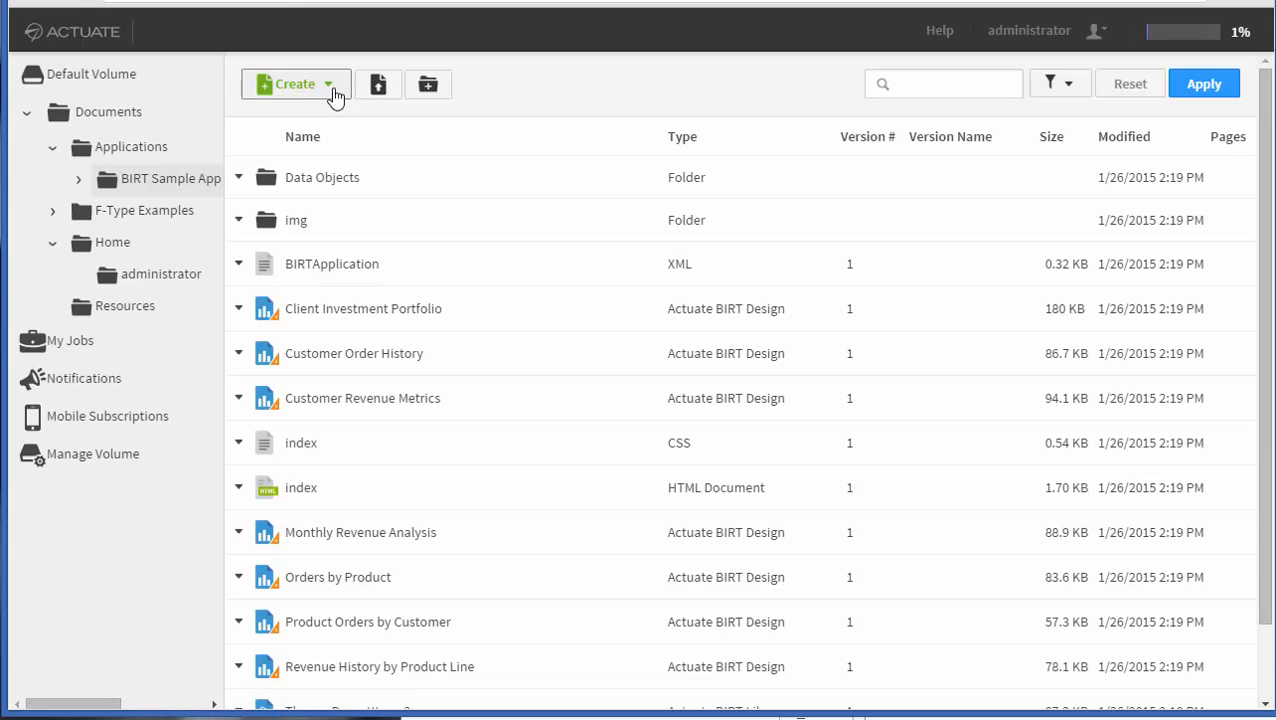
{"action": "mouse_move", "coordinate": [1183, 32]}
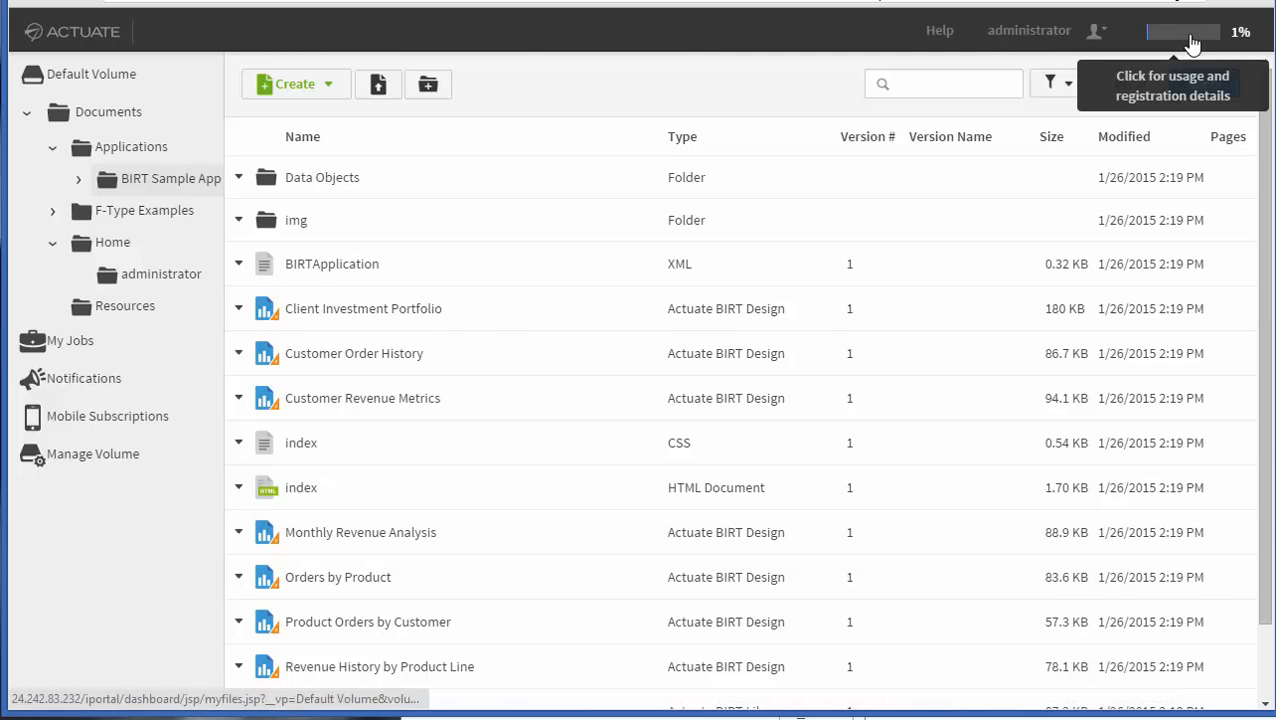
{"action": "left_click", "coordinate": [1183, 31]}
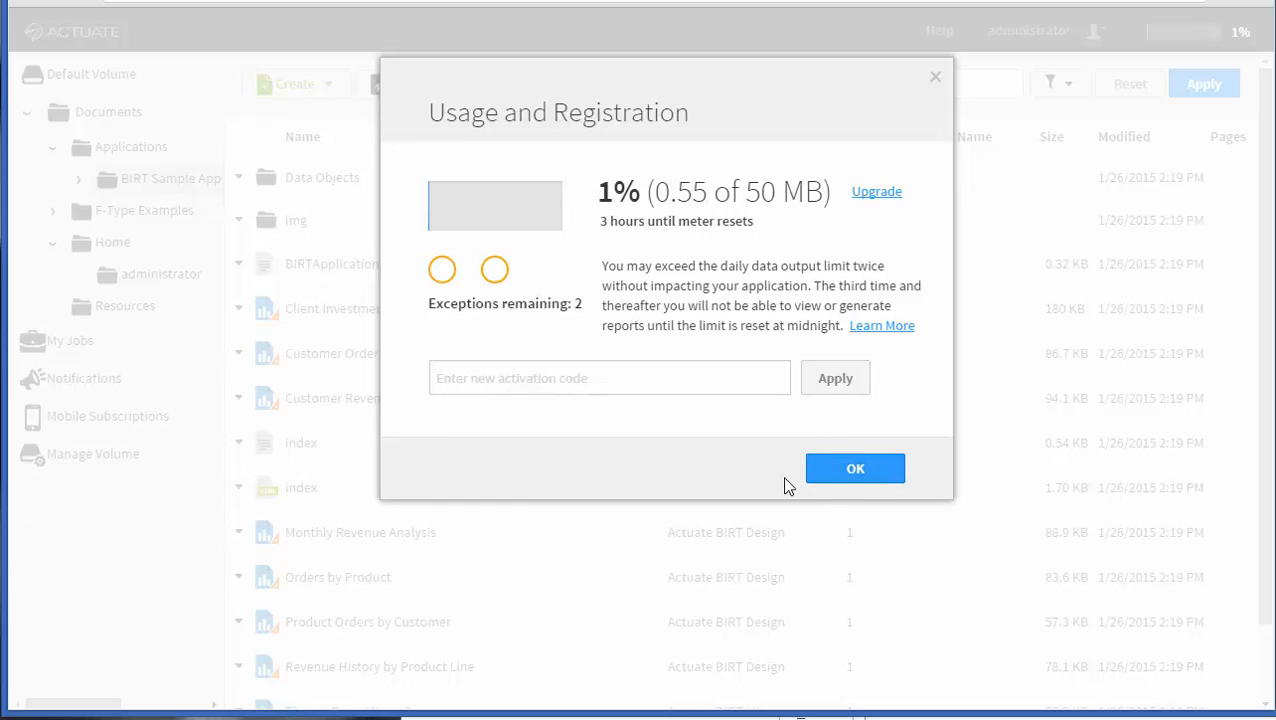
{"action": "left_click", "coordinate": [855, 468]}
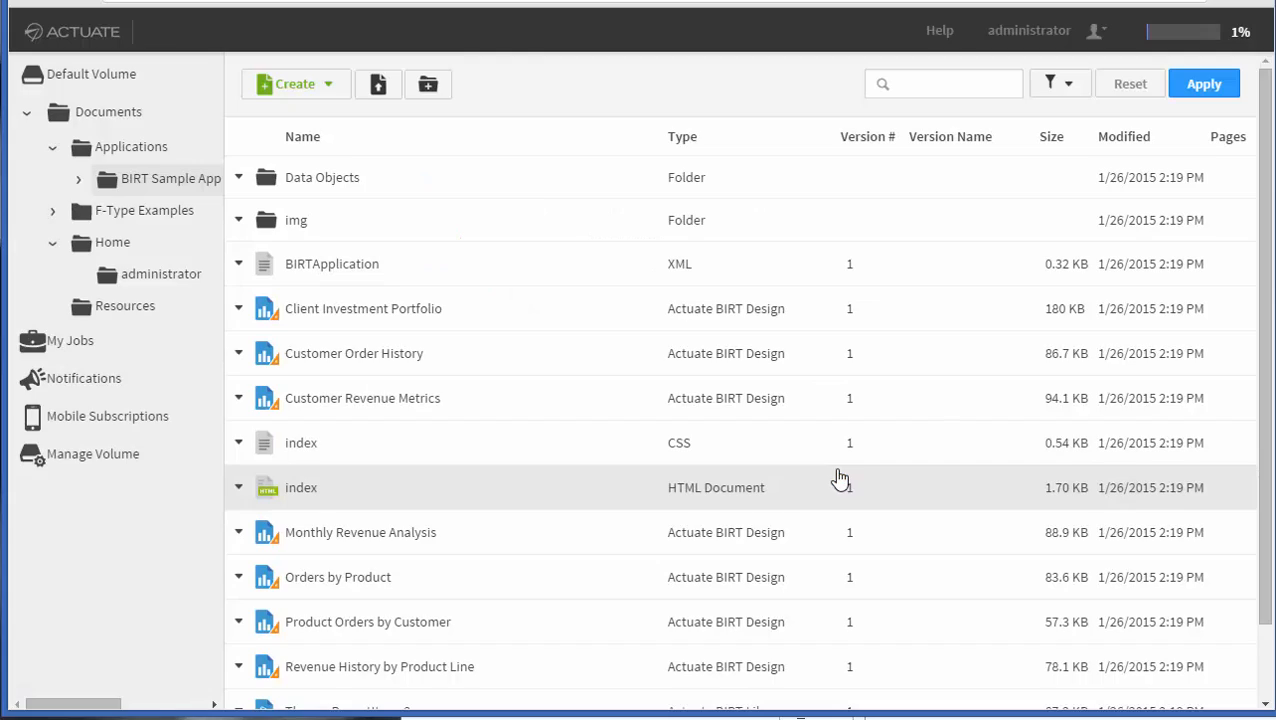
{"action": "mouse_move", "coordinate": [354, 353]}
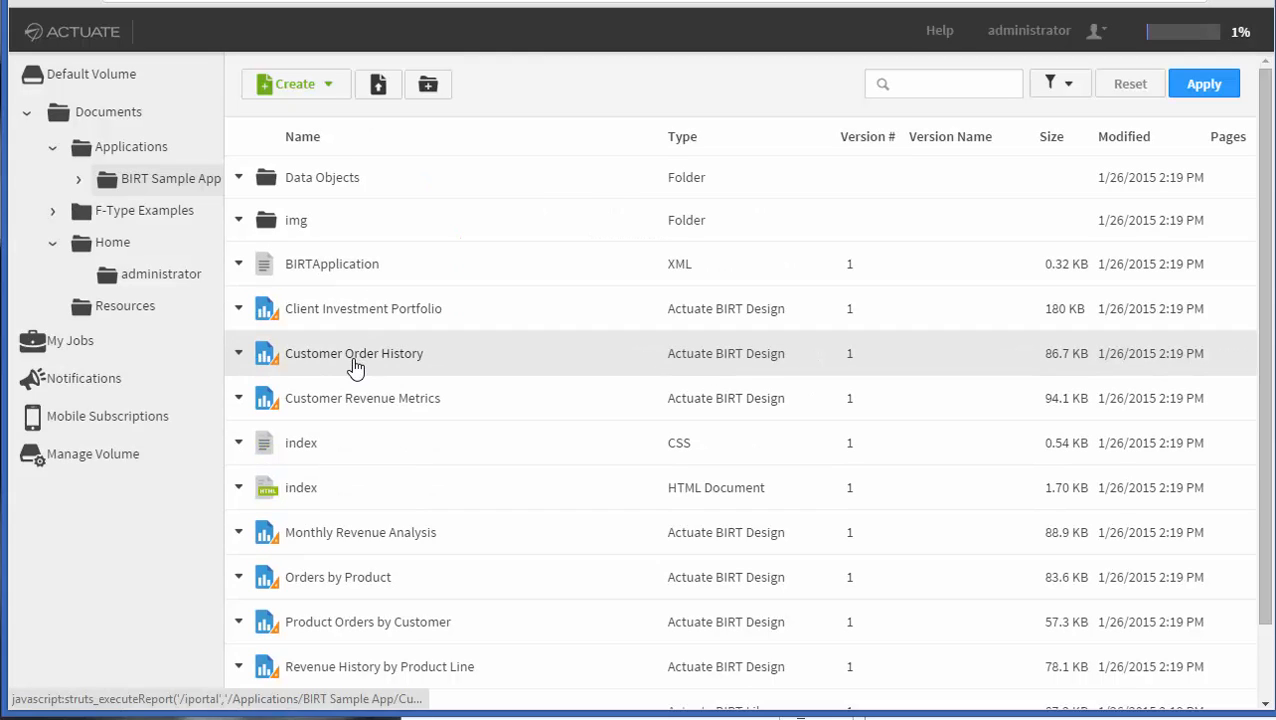
Step: Run Customer Order History with Australian Collectors, Co. as the customer
{"action": "left_click", "coordinate": [354, 353]}
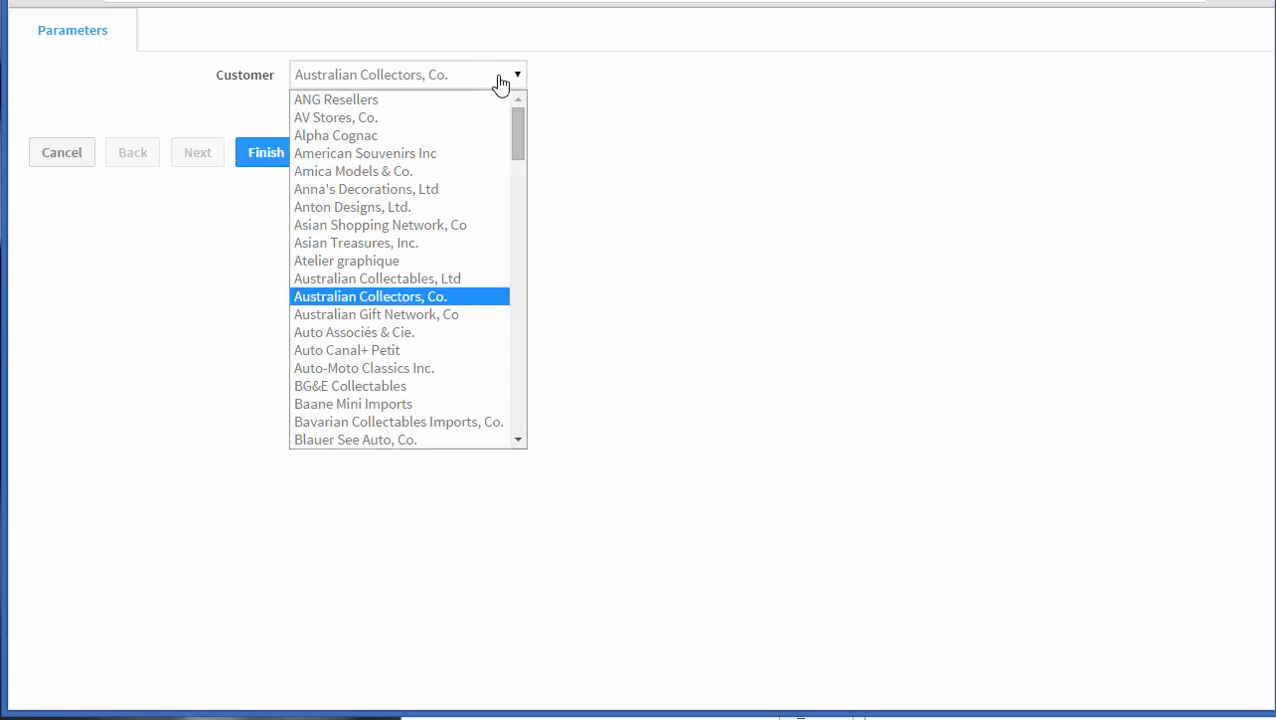
{"action": "left_click", "coordinate": [266, 152]}
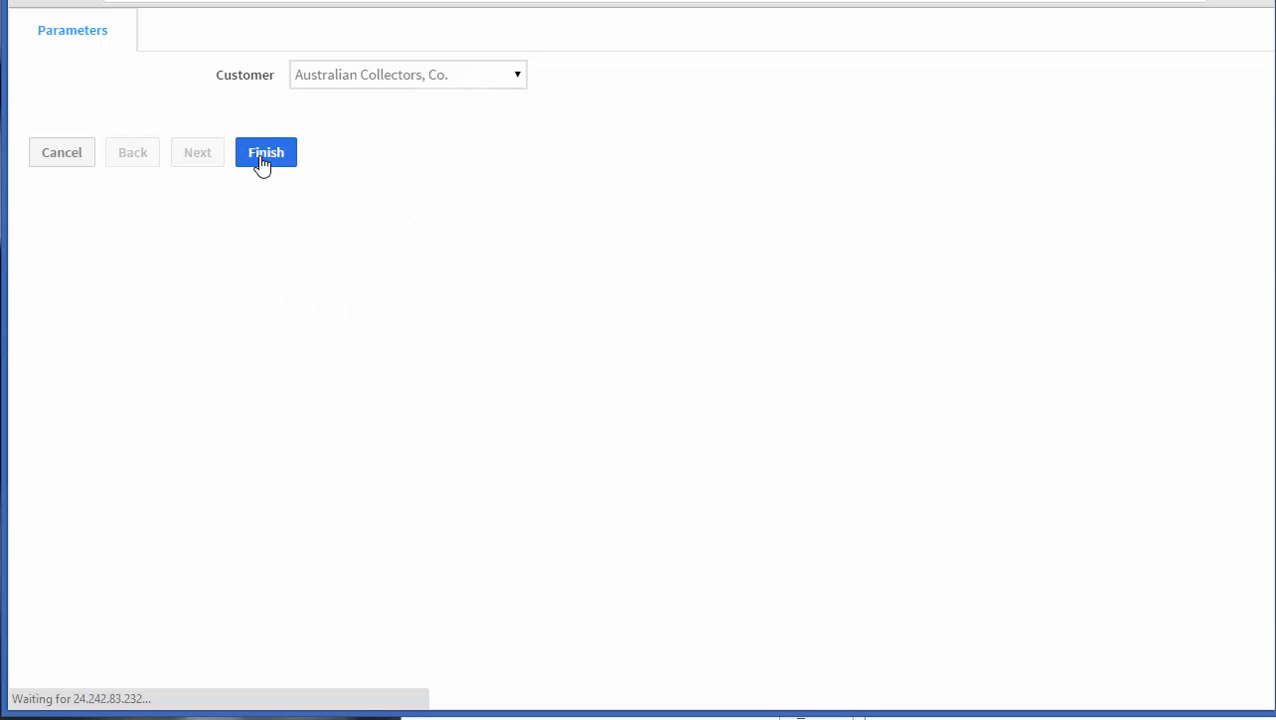
{"action": "left_click", "coordinate": [266, 152]}
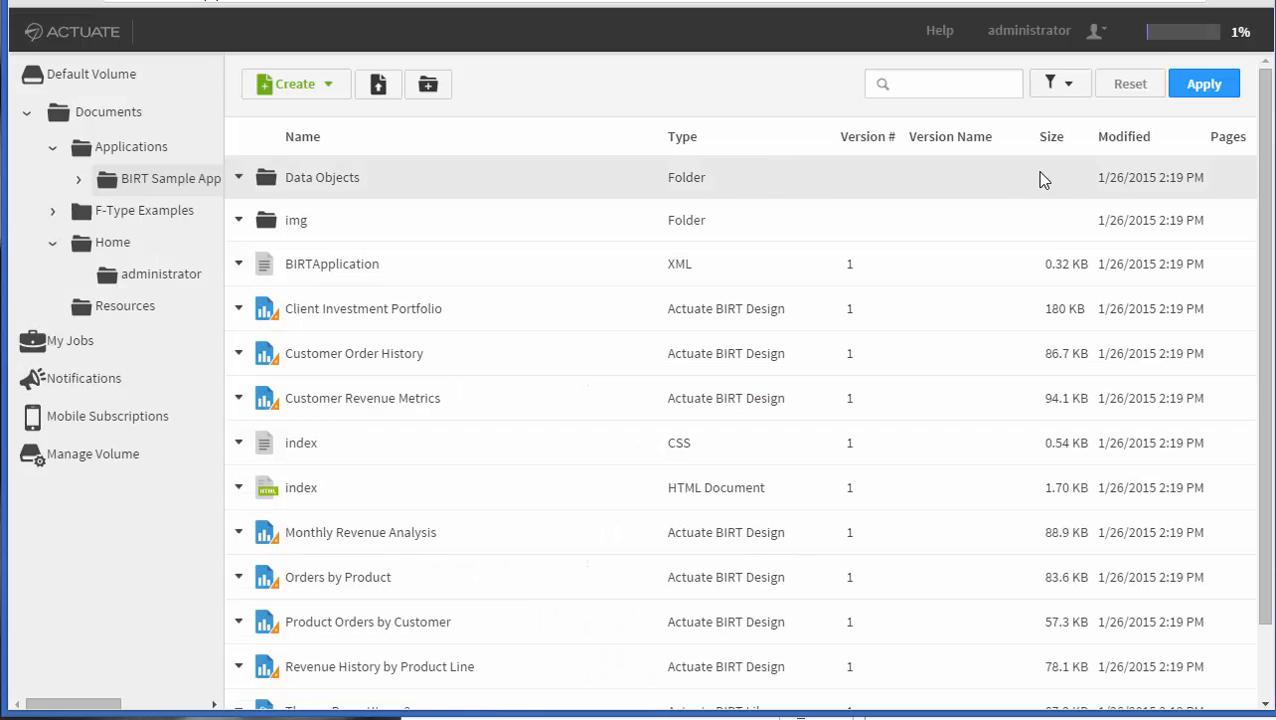
Step: Run another sample report and the Client Investment Portfolio report
{"action": "double_click", "coordinate": [353, 353]}
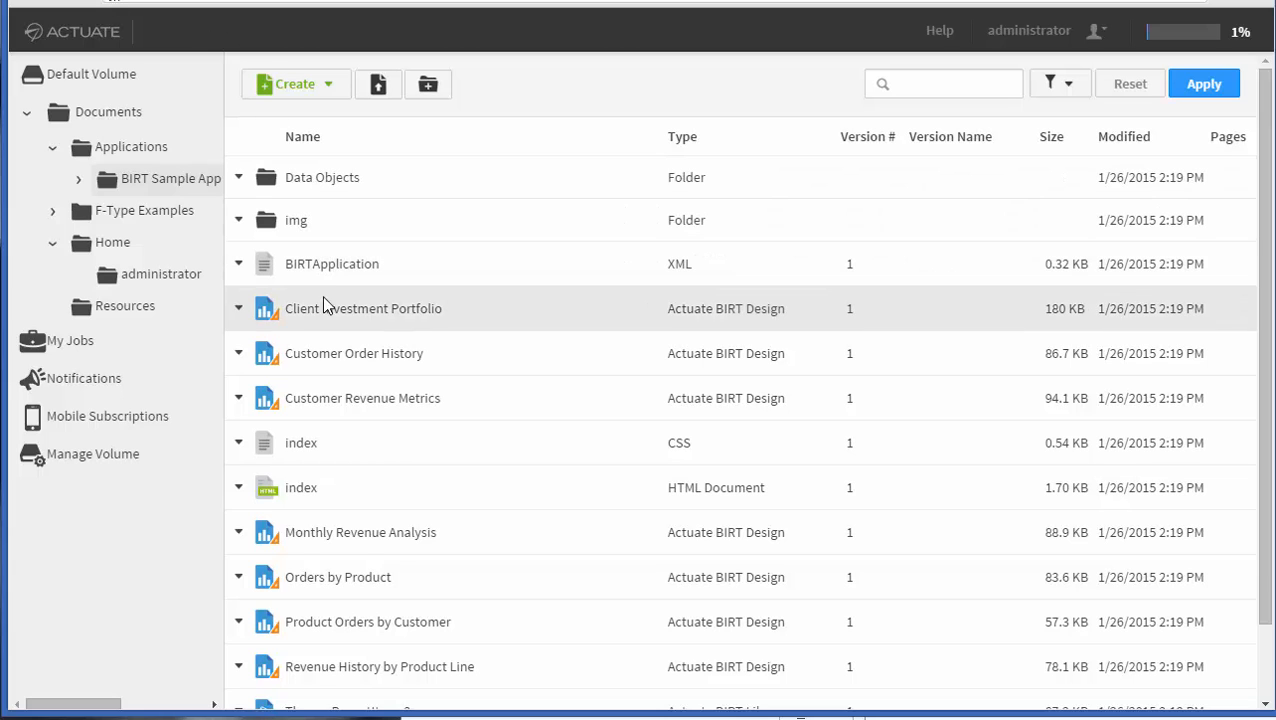
{"action": "double_click", "coordinate": [360, 532]}
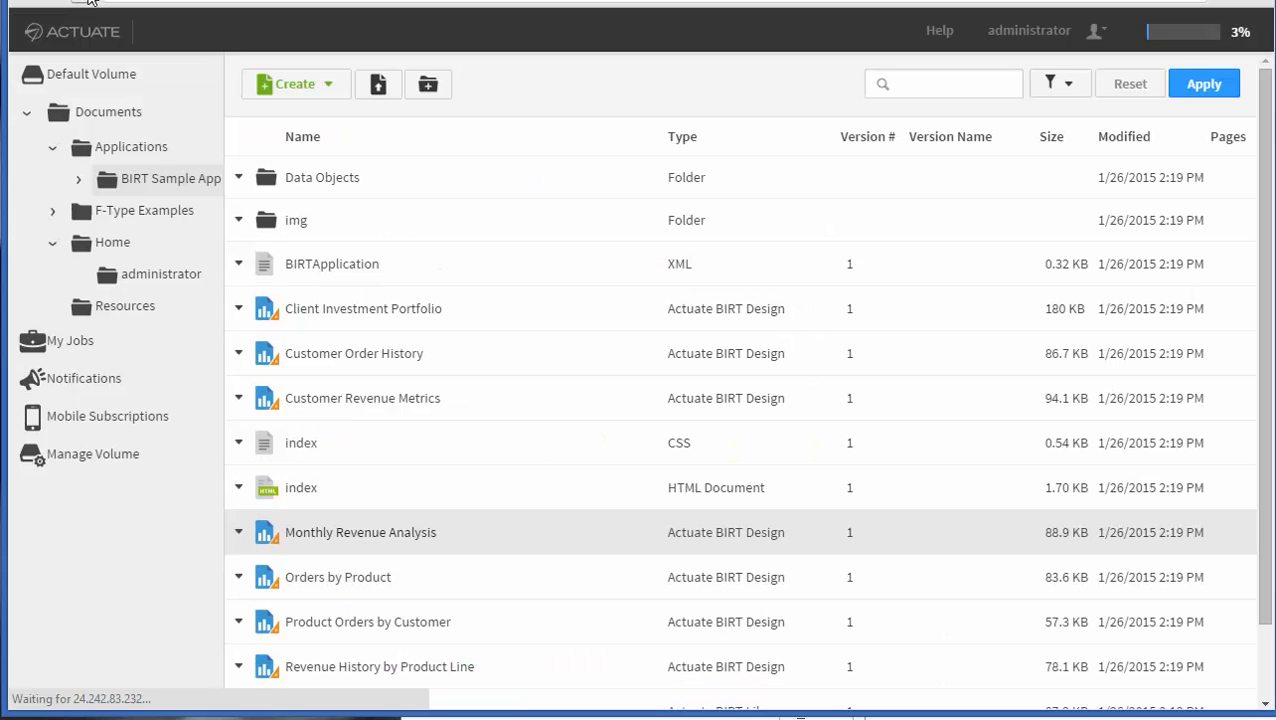
{"action": "mouse_move", "coordinate": [1240, 32]}
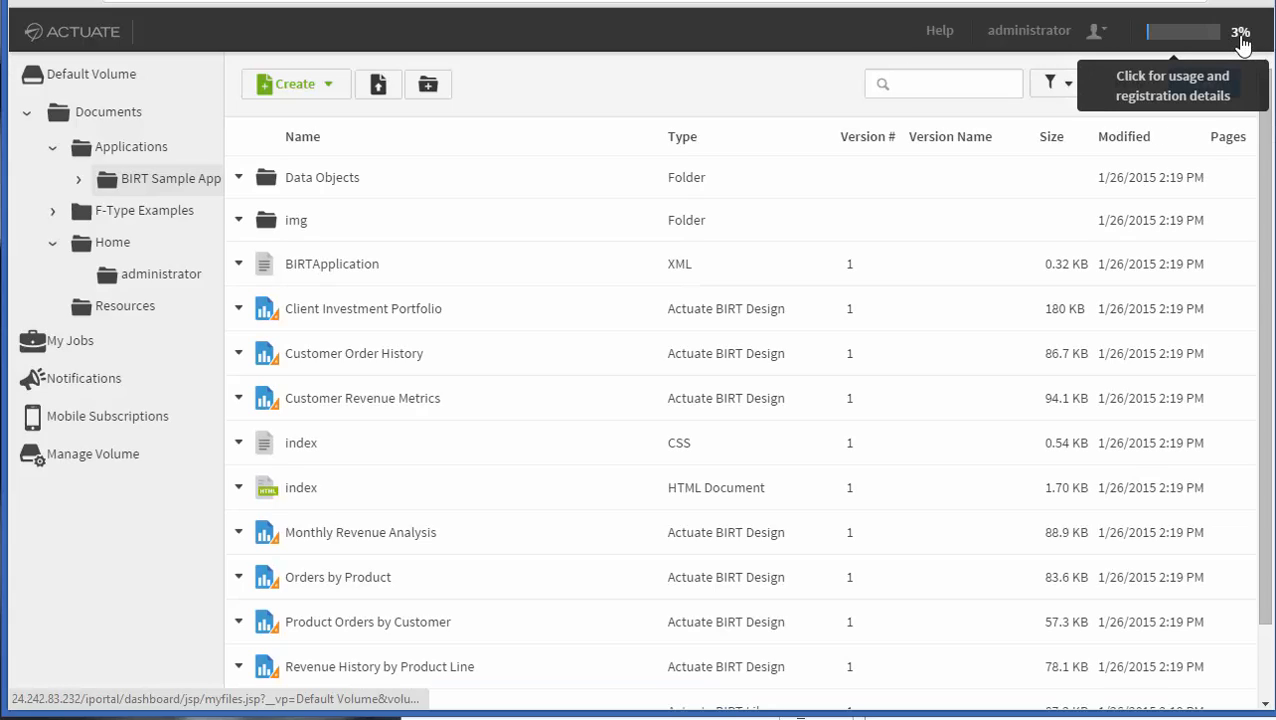
Step: Reopen the Usage and Registration dialog, now showing 3% (1.51 of 50 MB) used
{"action": "left_click", "coordinate": [1240, 31]}
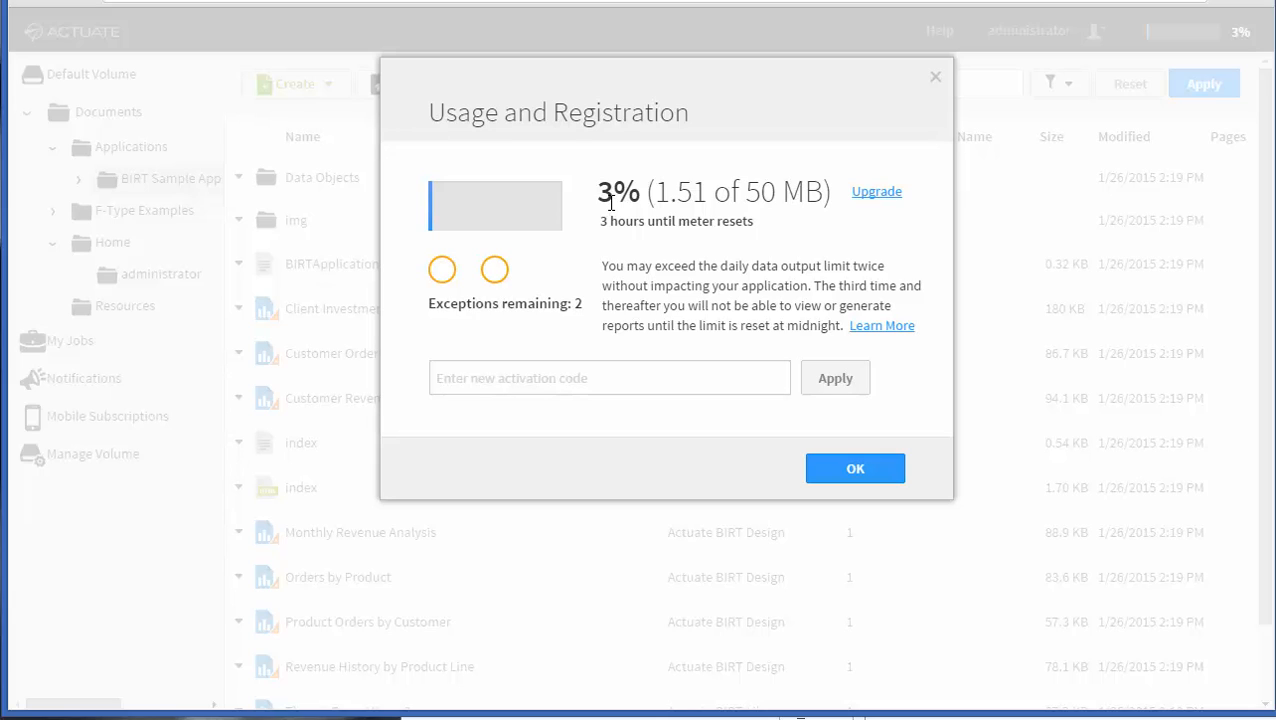
{"action": "mouse_move", "coordinate": [611, 203]}
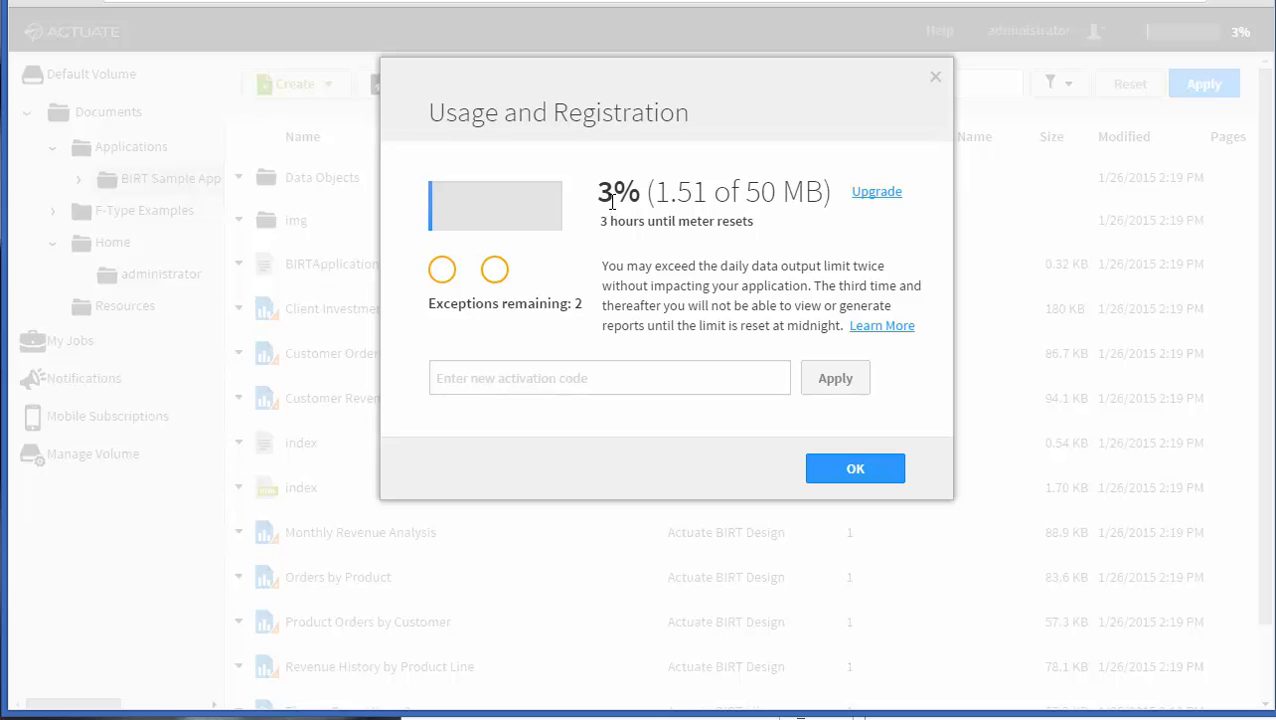